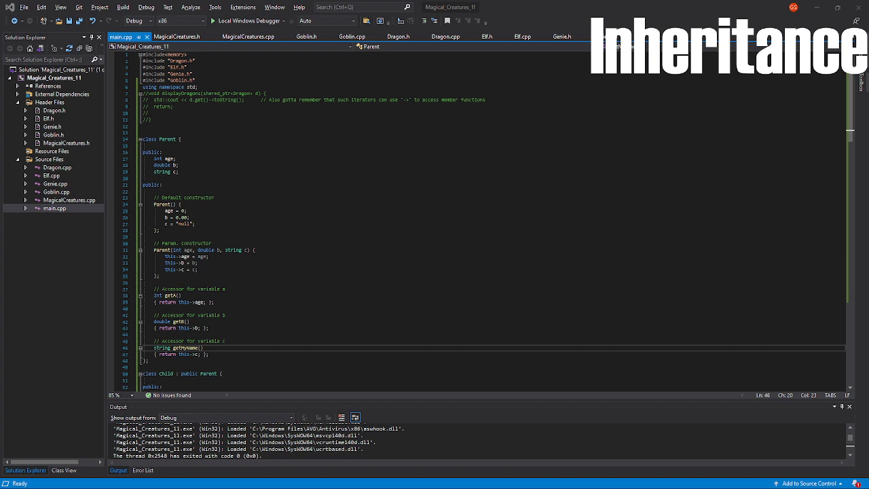
# - Go through the Parent/Child class code at the top of main.cpp, selecting members along the way
pyautogui.click(55, 207)
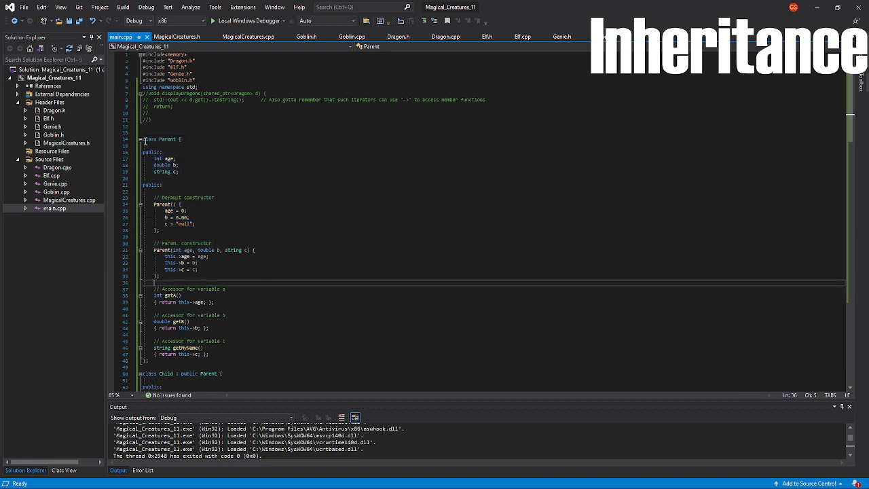
pyautogui.scroll(-3)
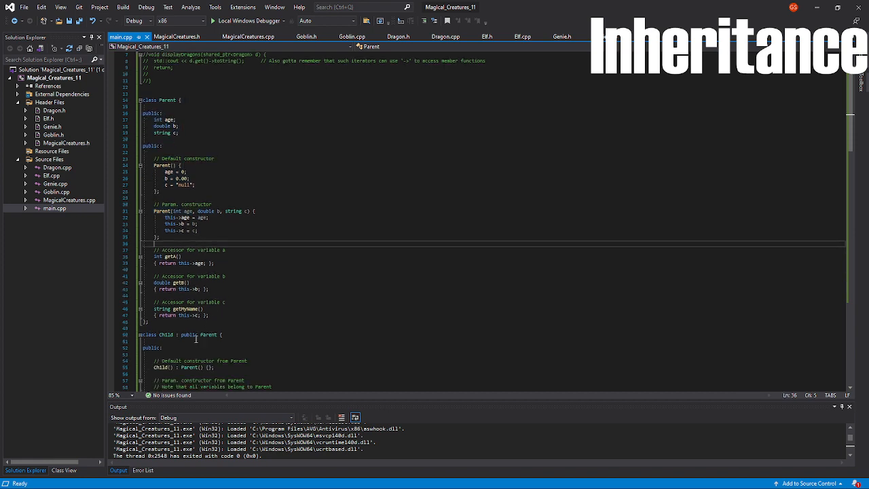
pyautogui.doubleClick(166, 334)
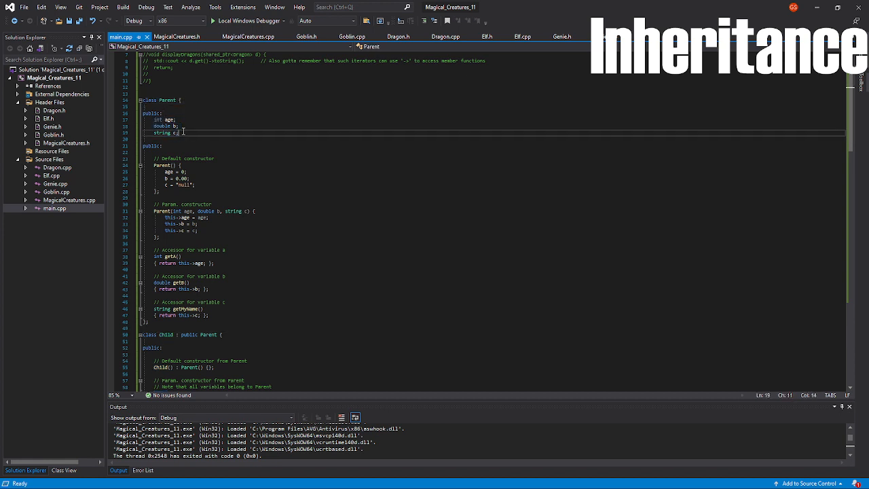
pyautogui.moveTo(157, 120); pyautogui.dragTo(178, 133)
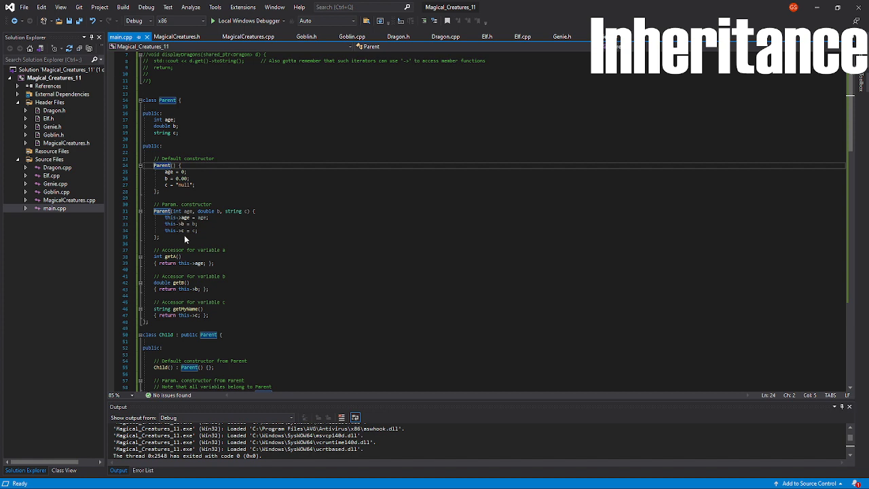
pyautogui.scroll(-3)
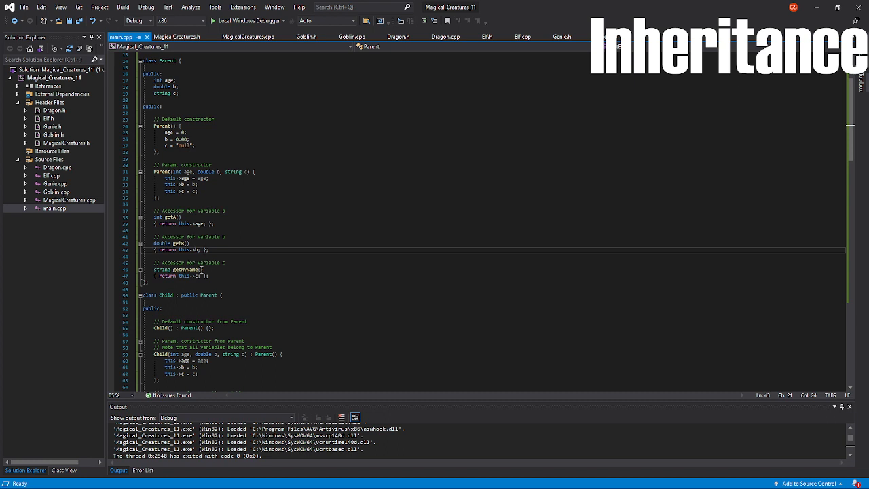
pyautogui.moveTo(212, 280)
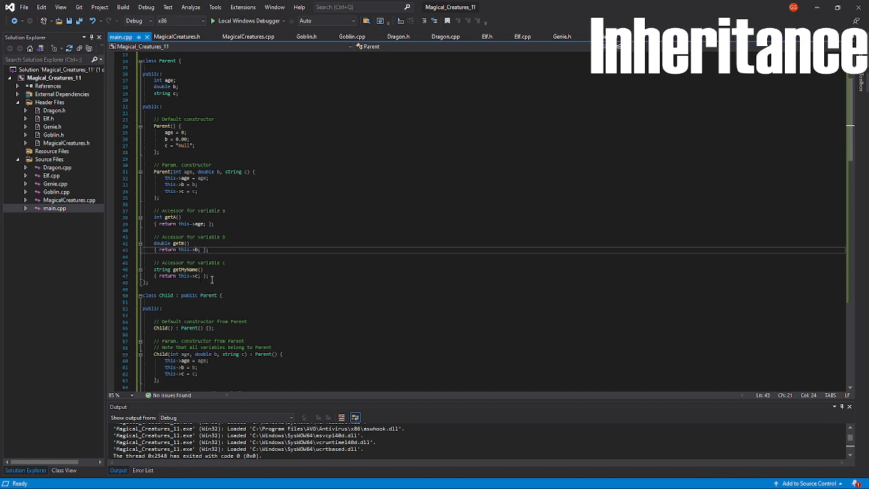
pyautogui.scroll(-3)
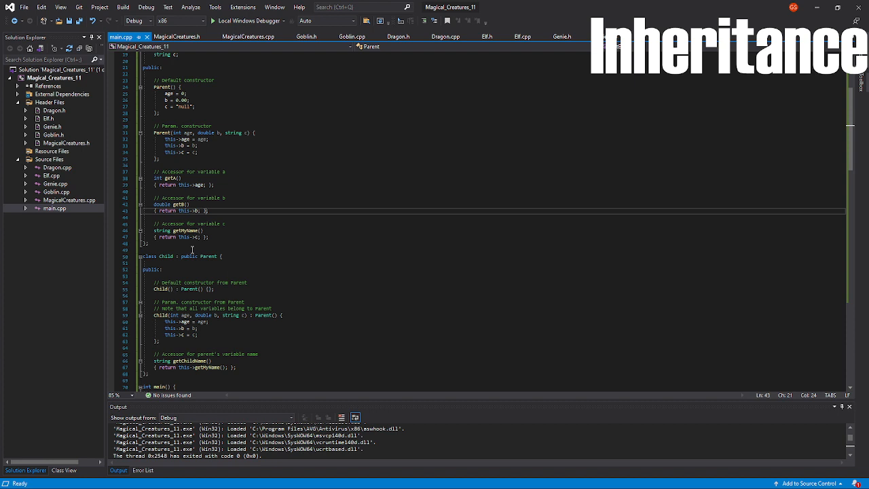
pyautogui.scroll(-3)
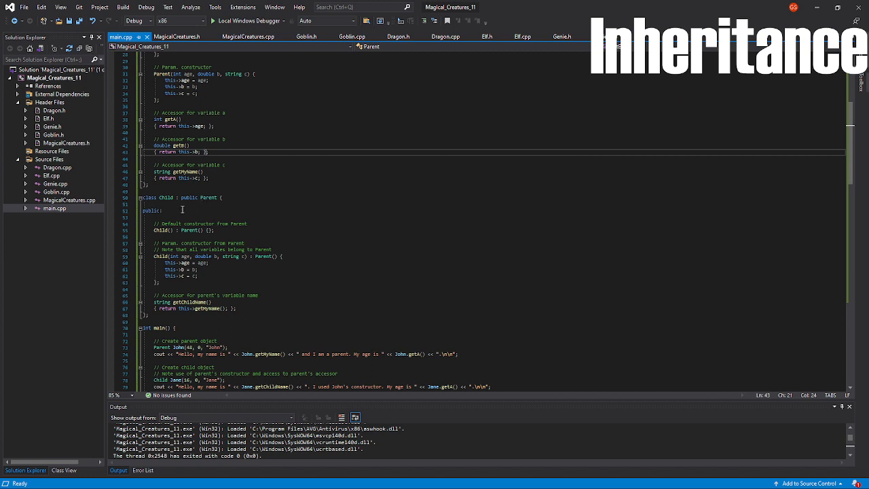
pyautogui.moveTo(174, 198)
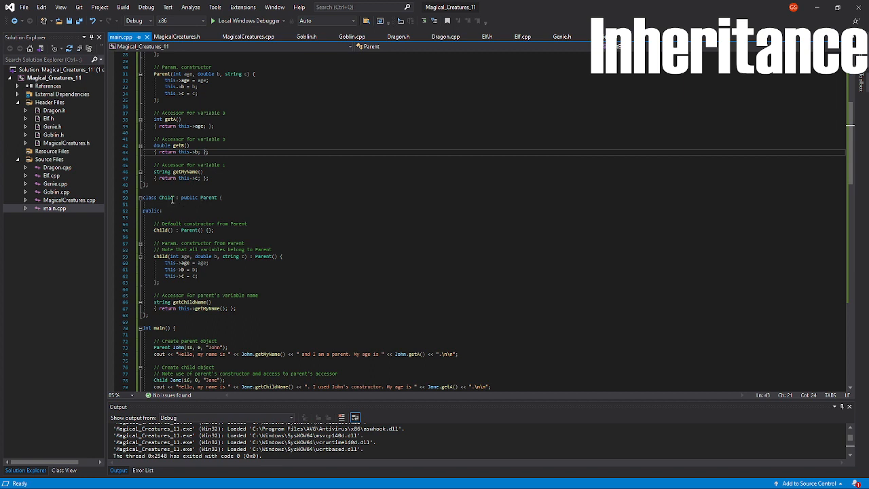
# - Mark the Child class accessors, including getChildName, while explaining them
pyautogui.click(176, 198)
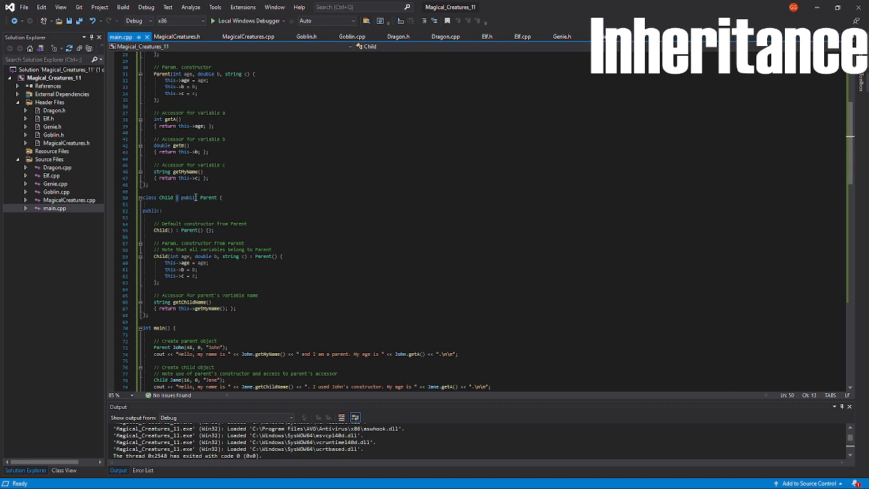
pyautogui.doubleClick(189, 198)
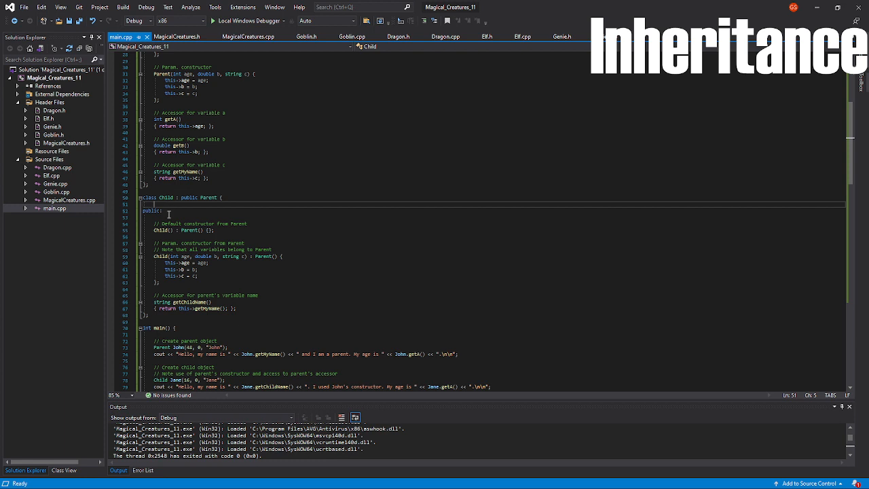
pyautogui.click(171, 217)
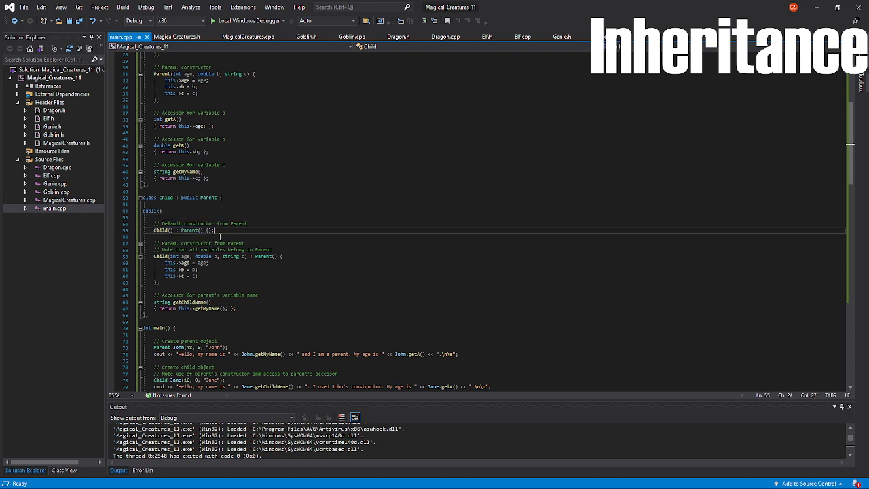
pyautogui.doubleClick(158, 231)
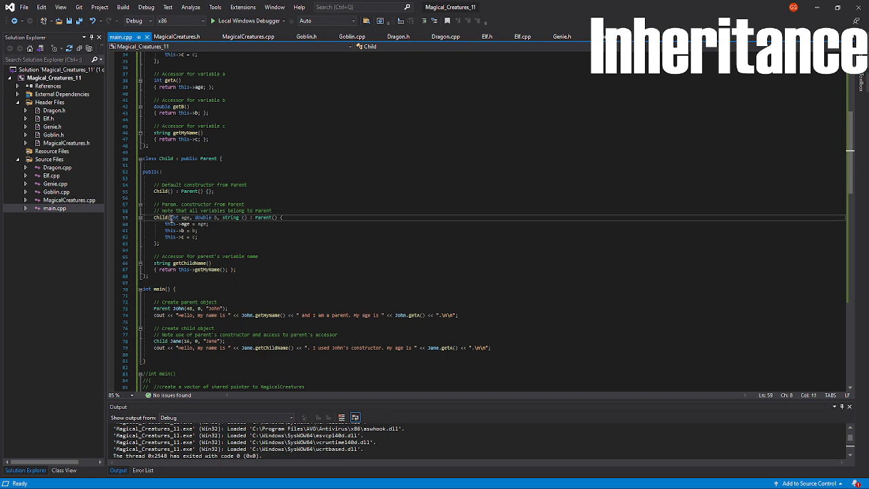
pyautogui.moveTo(173, 217); pyautogui.dragTo(245, 217)
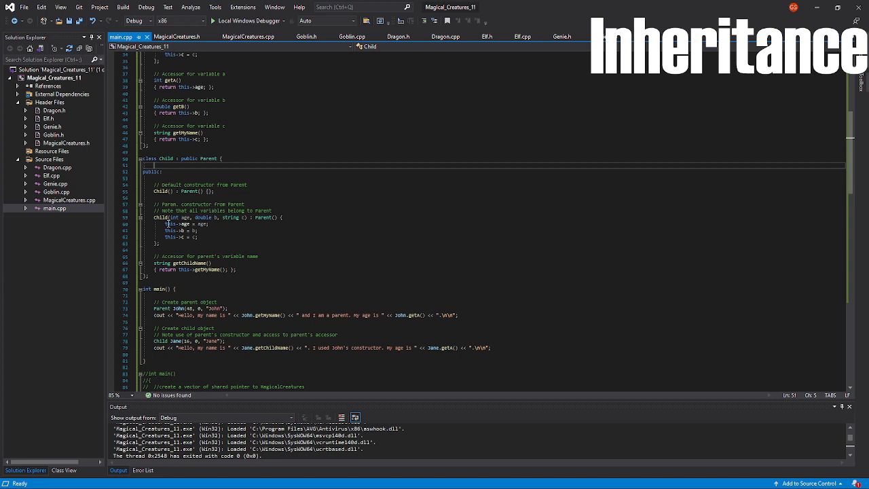
pyautogui.moveTo(242, 239)
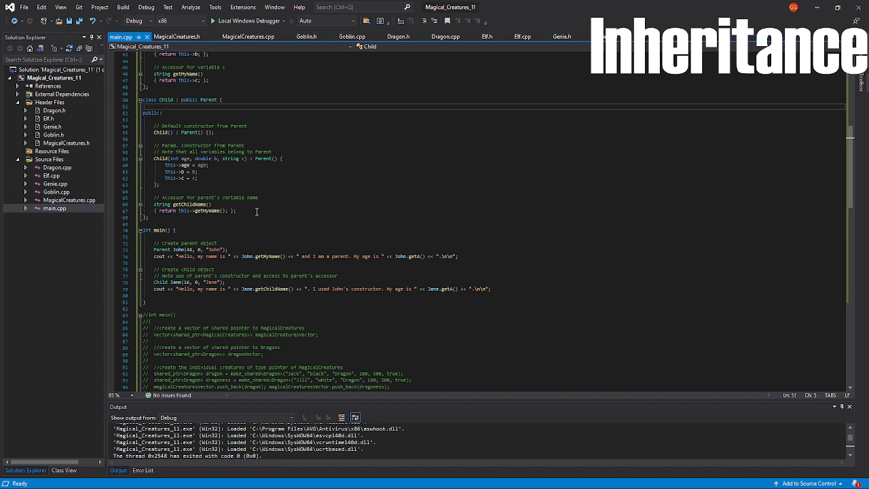
pyautogui.moveTo(149, 198); pyautogui.dragTo(237, 210)
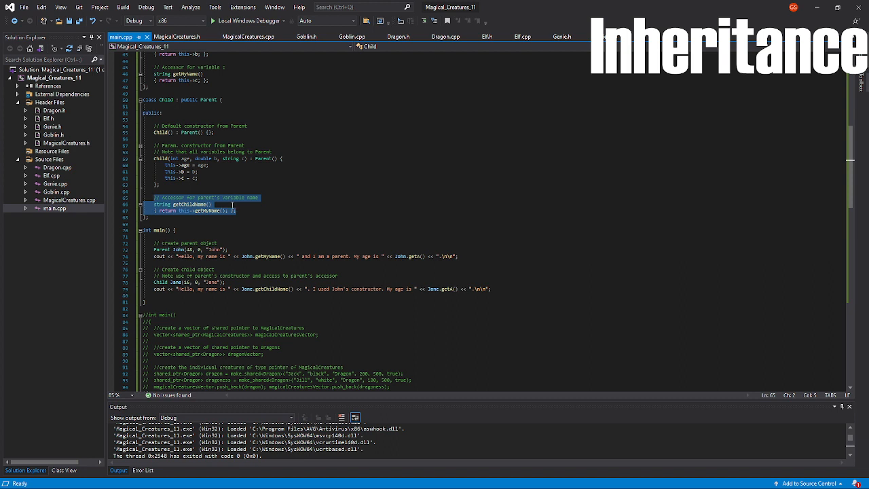
# - Mark the 'create parent object' comment and move down through main to the MagicalCreatures code
pyautogui.scroll(-3)
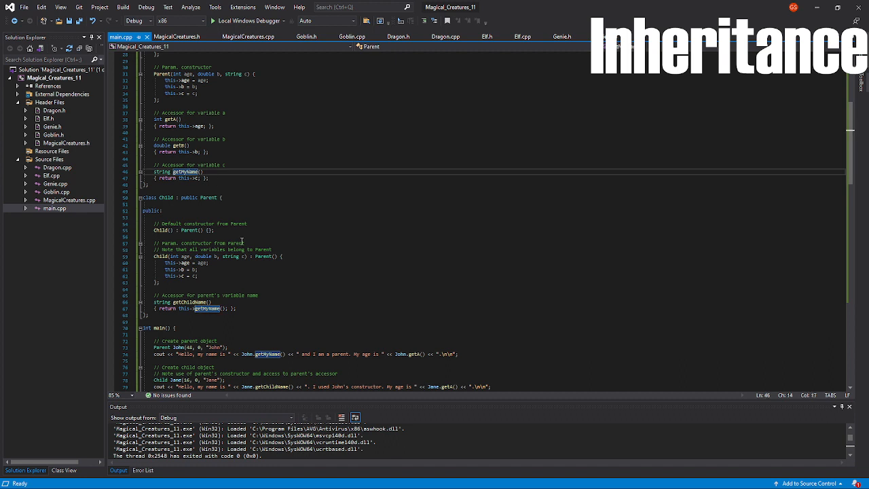
pyautogui.moveTo(228, 324)
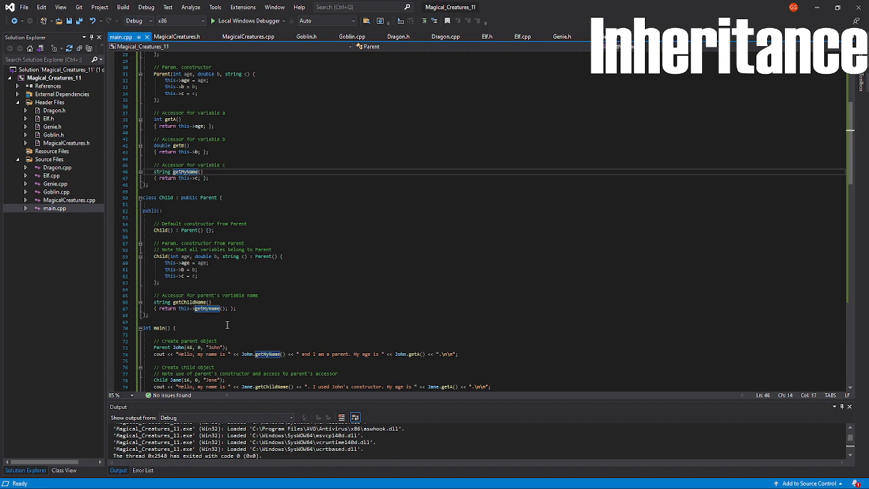
pyautogui.scroll(-3)
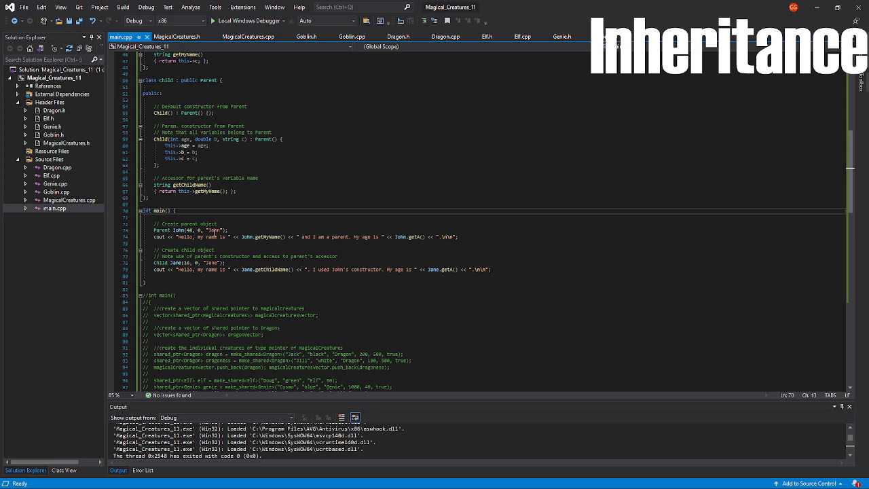
pyautogui.doubleClick(201, 231)
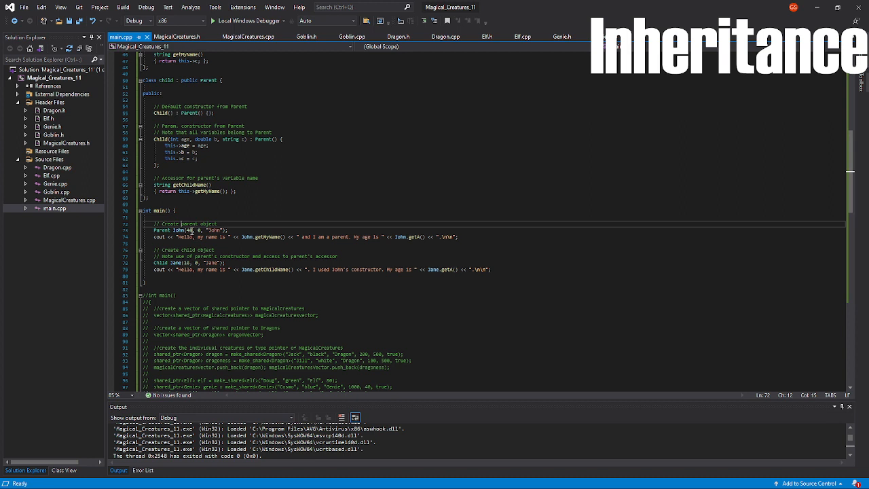
pyautogui.moveTo(211, 247)
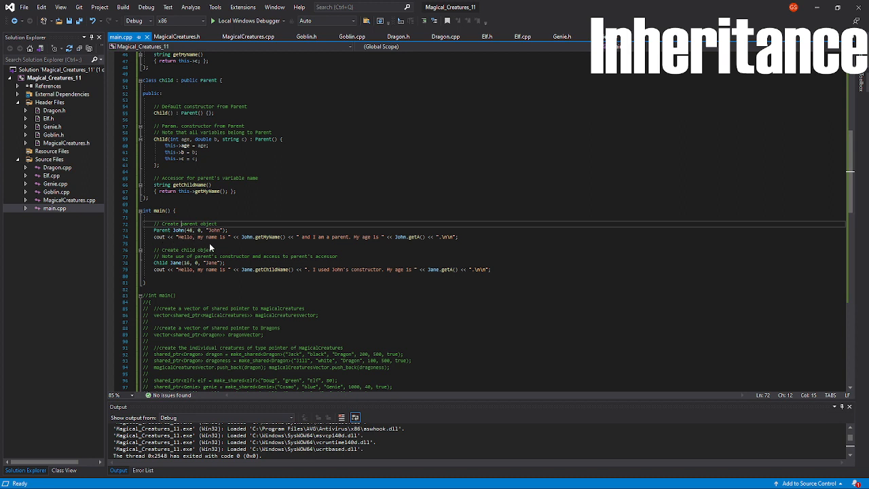
pyautogui.moveTo(239, 244)
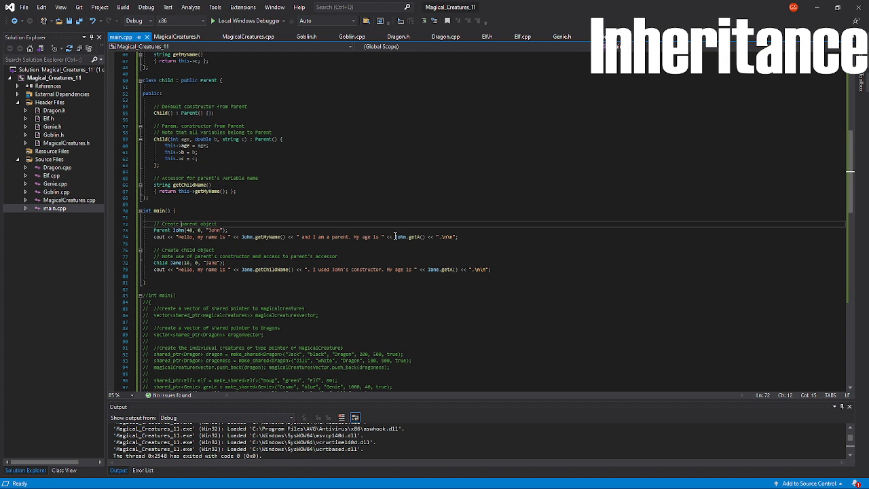
pyautogui.moveTo(416, 246)
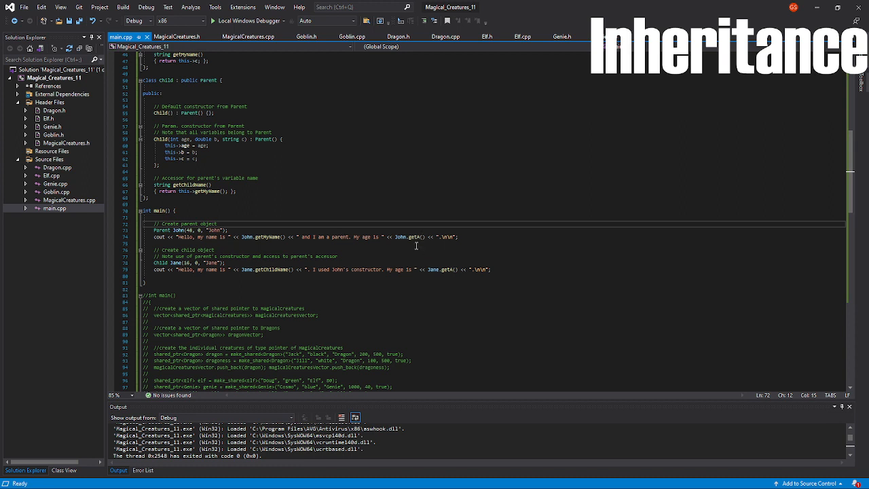
pyautogui.moveTo(294, 252)
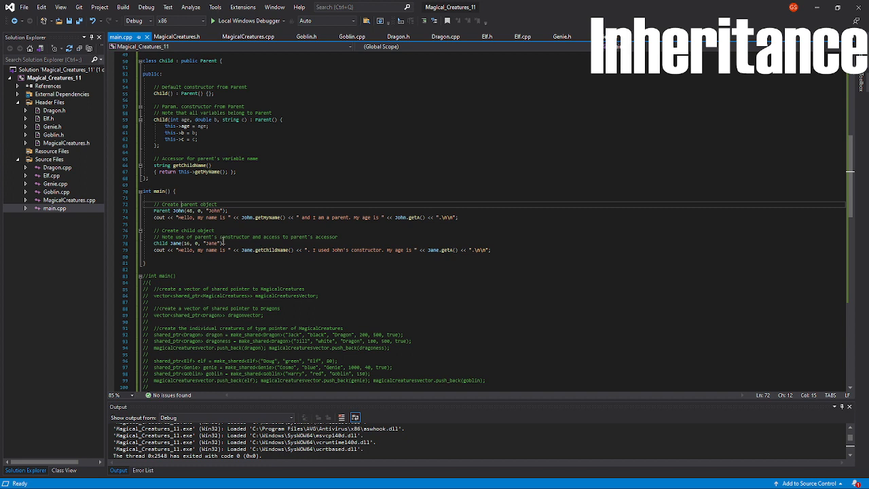
pyautogui.moveTo(197, 225)
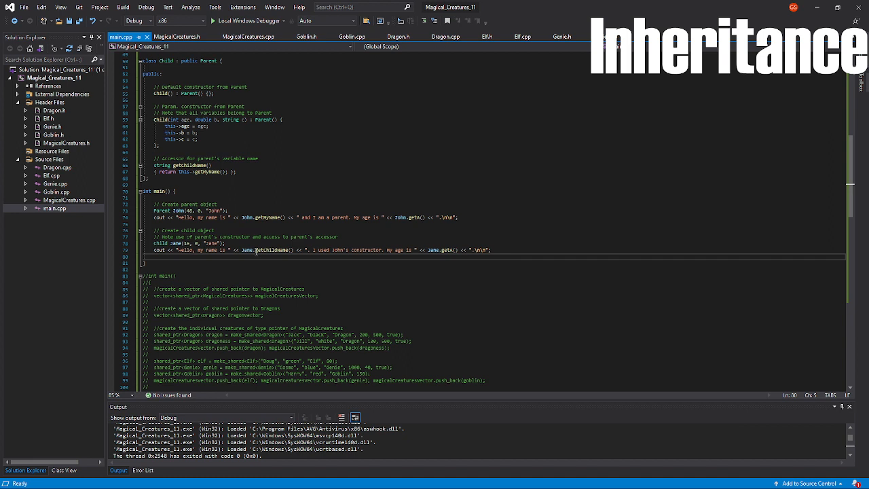
pyautogui.moveTo(255, 250)
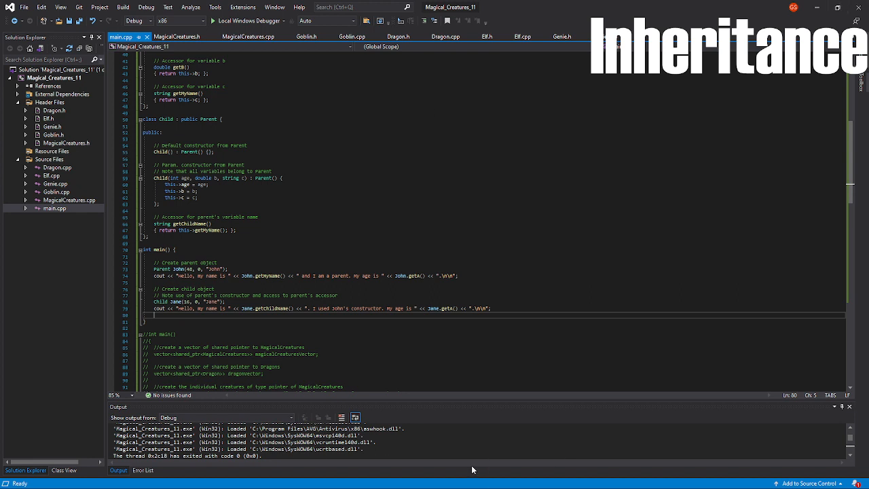
pyautogui.scroll(-3)
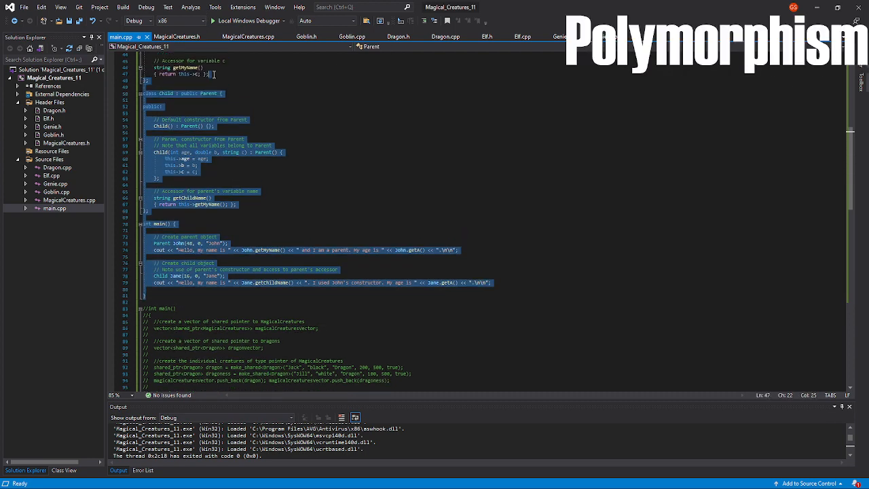
pyautogui.scroll(3)
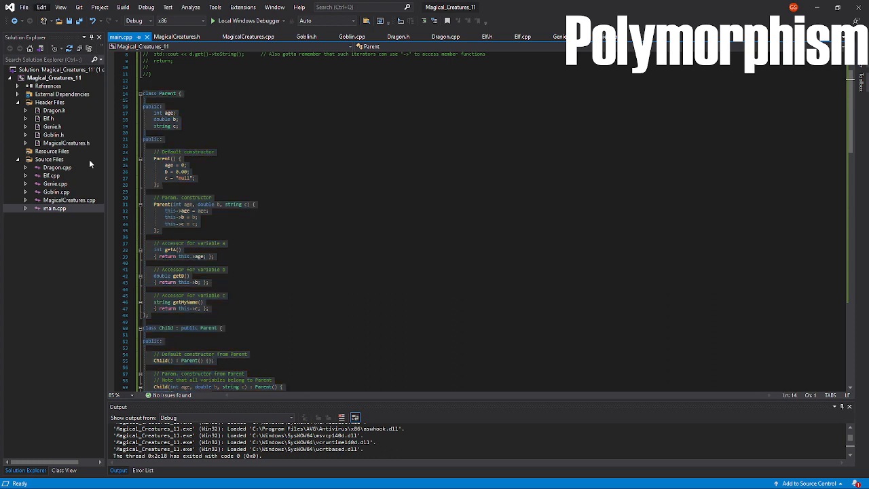
pyautogui.moveTo(206, 364)
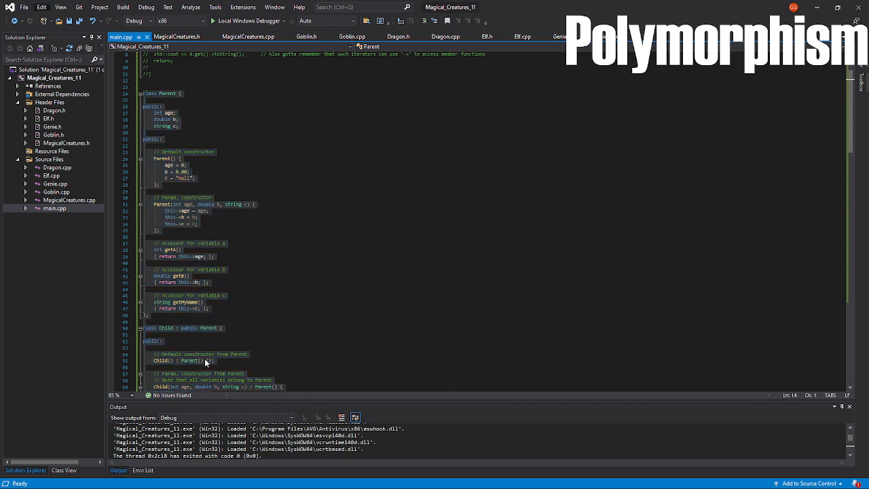
pyautogui.scroll(-3)
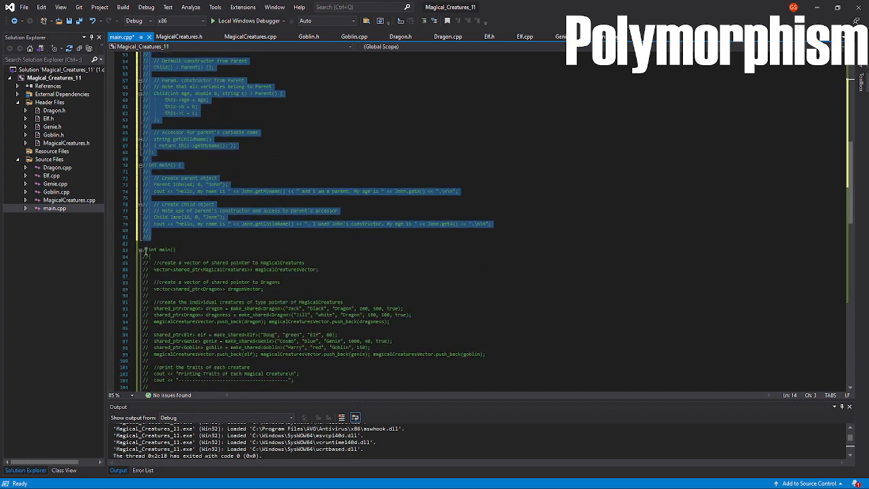
pyautogui.scroll(-3)
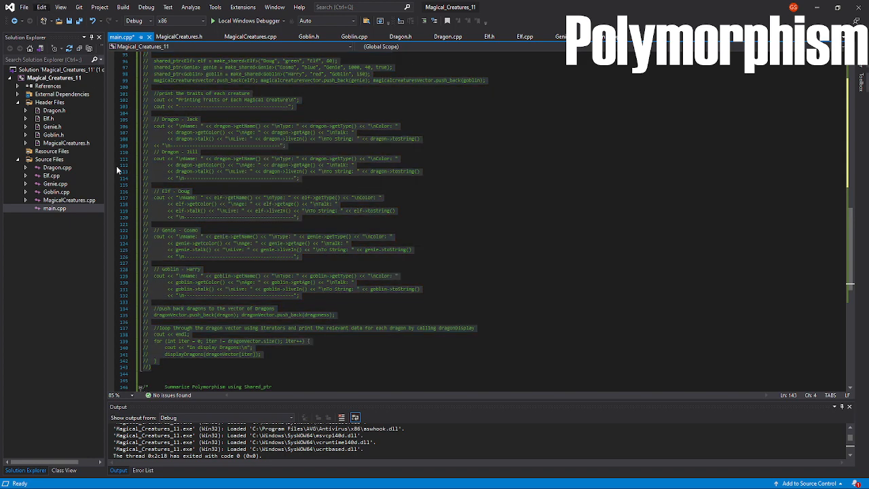
pyautogui.moveTo(190, 372)
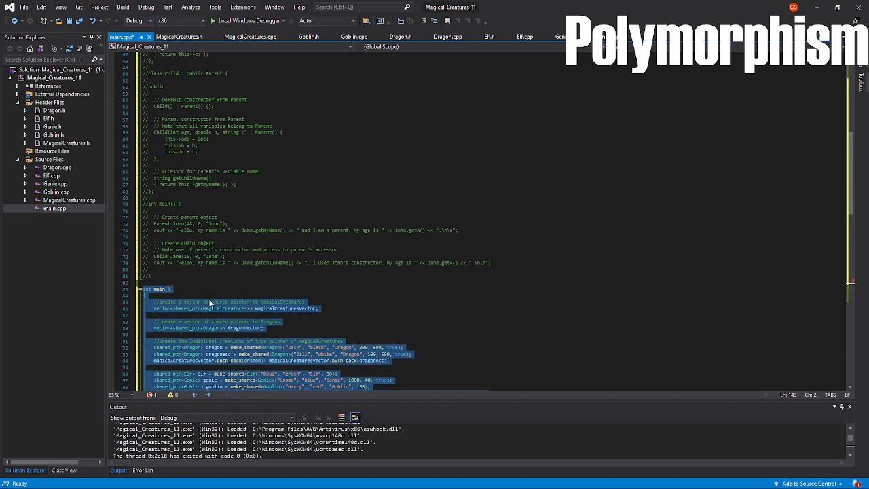
pyautogui.scroll(3)
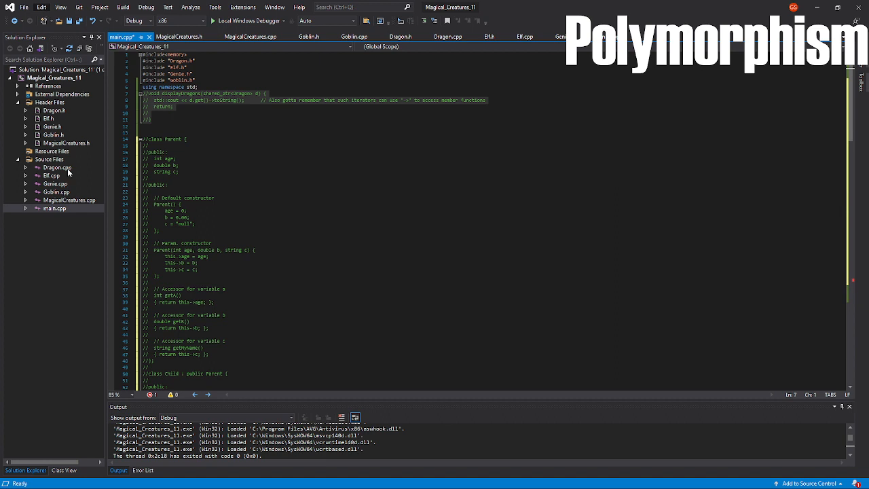
pyautogui.moveTo(198, 331)
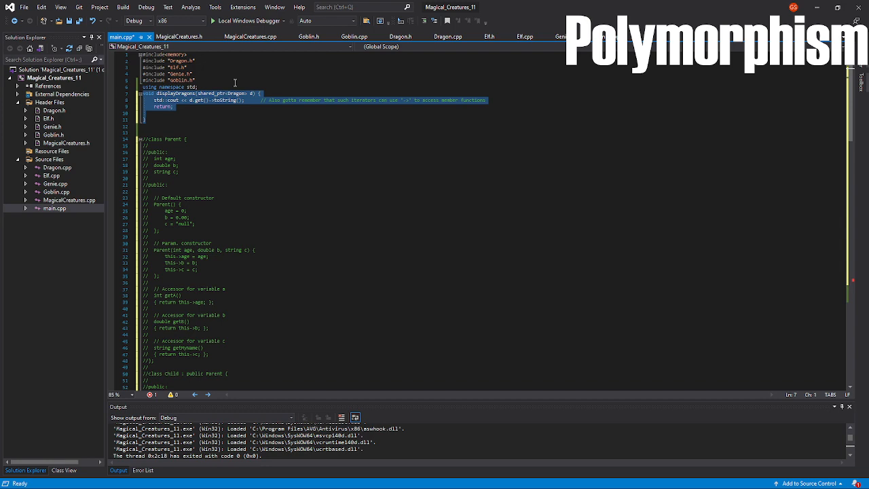
pyautogui.scroll(-3)
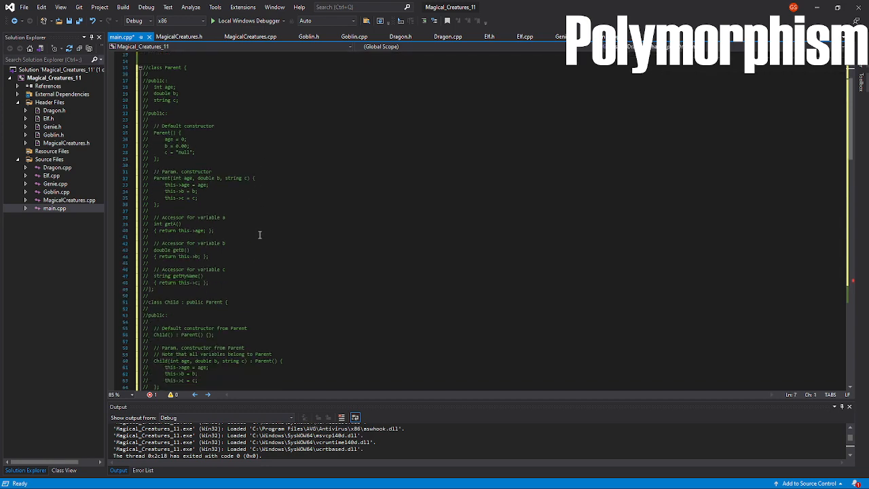
pyautogui.scroll(-3)
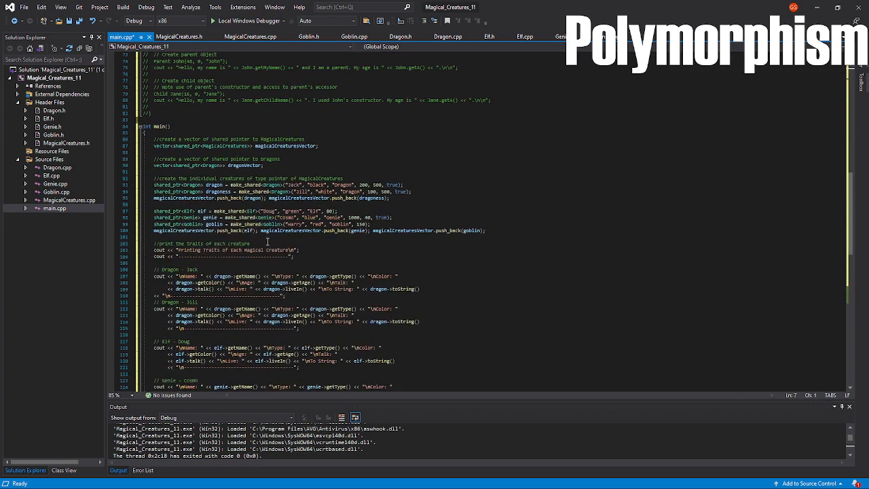
pyautogui.scroll(-3)
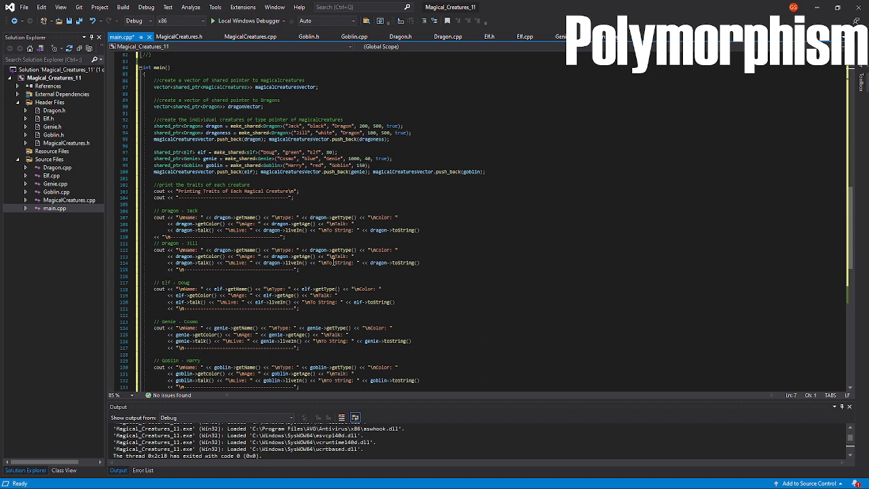
pyautogui.moveTo(407, 266)
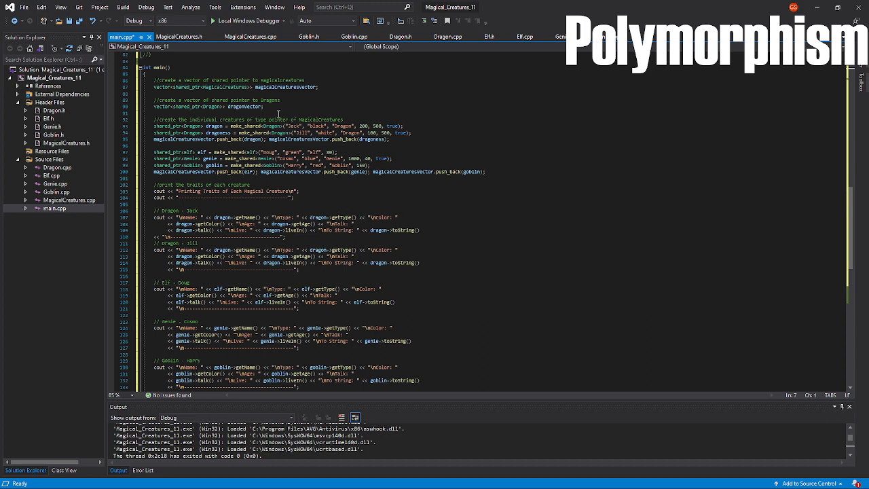
# - Show MagicalCreatures.h with the base class fields, getters, setters and virtual toString
pyautogui.click(251, 37)
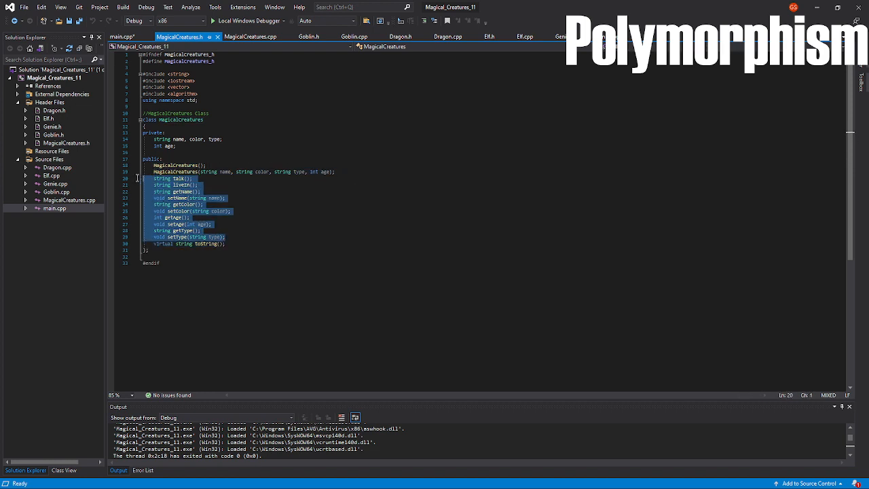
# - View Goblin.h, Dragon.h and Genie.h, each publicly inheriting MagicalCreatures
pyautogui.click(251, 35)
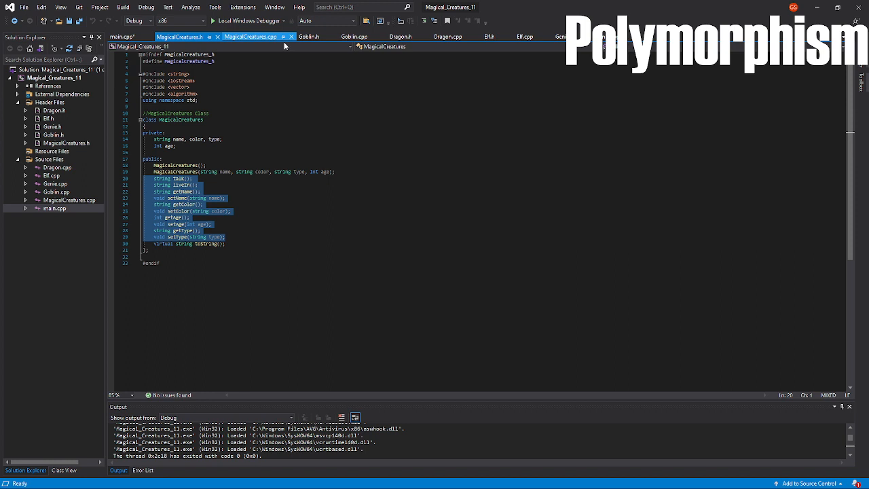
pyautogui.click(310, 36)
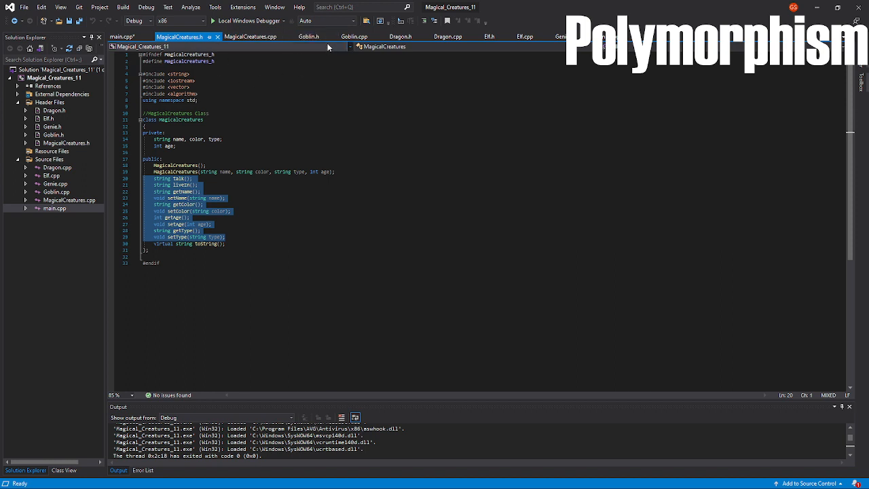
pyautogui.click(309, 36)
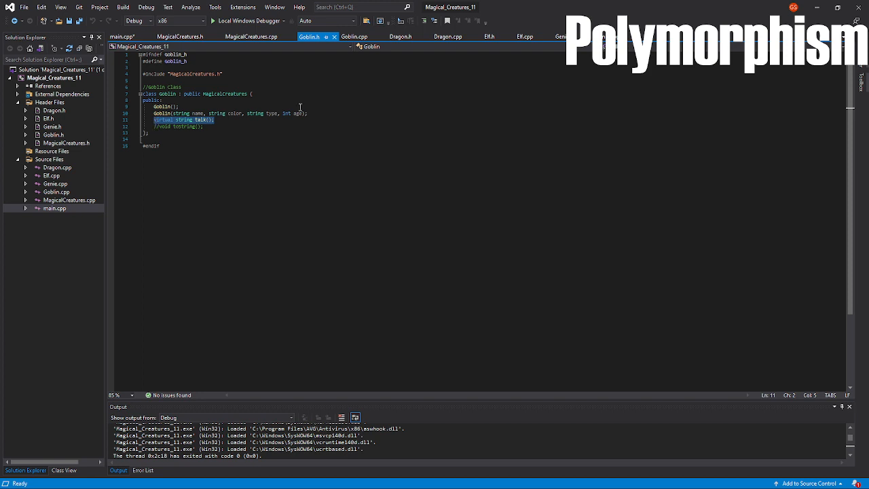
pyautogui.click(402, 36)
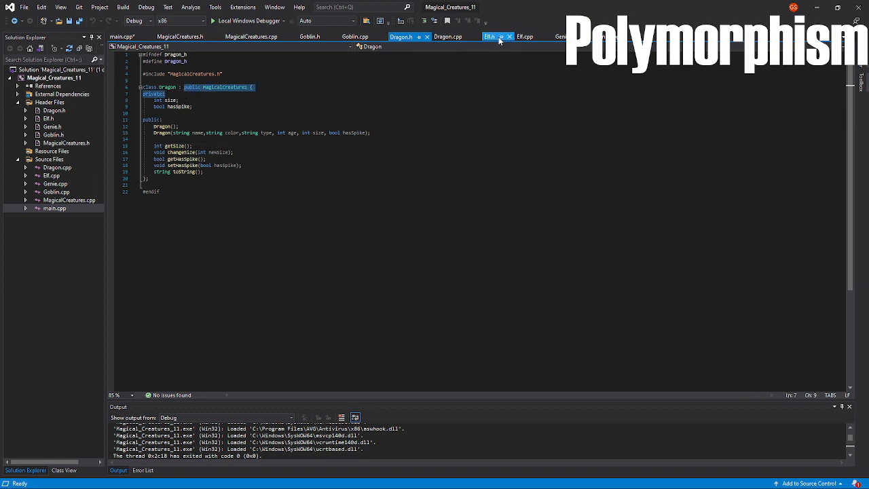
pyautogui.click(559, 37)
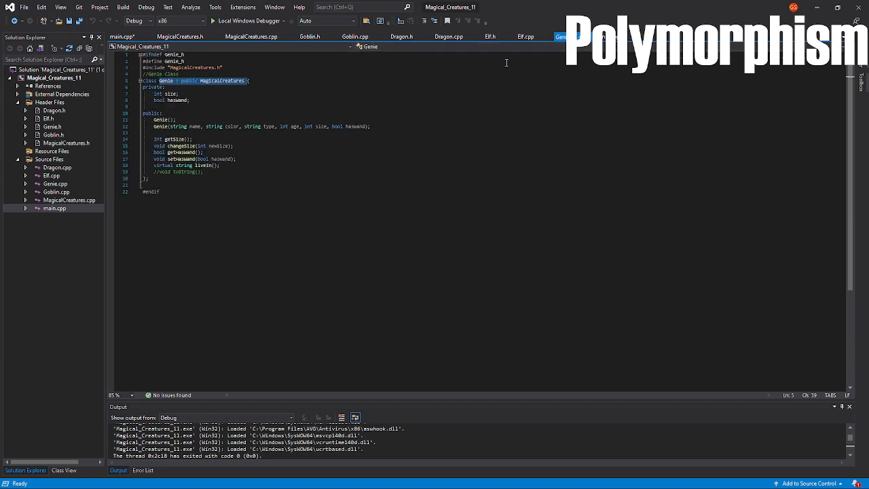
pyautogui.click(121, 37)
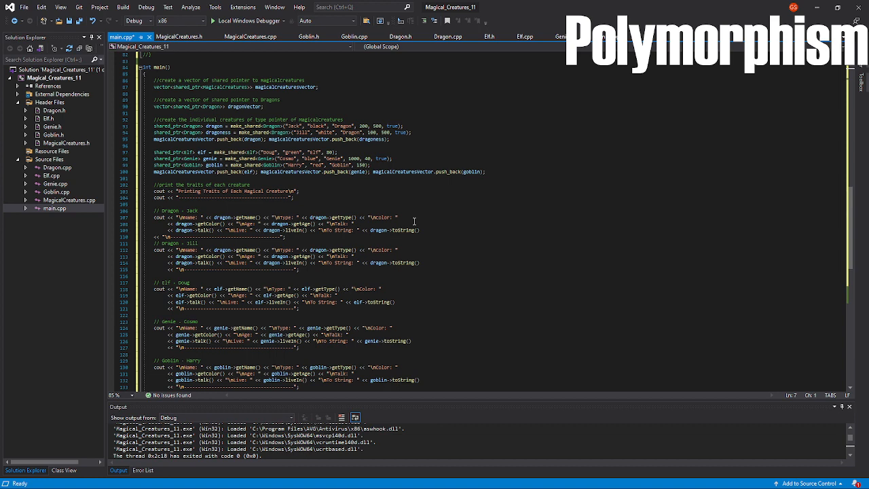
pyautogui.click(251, 37)
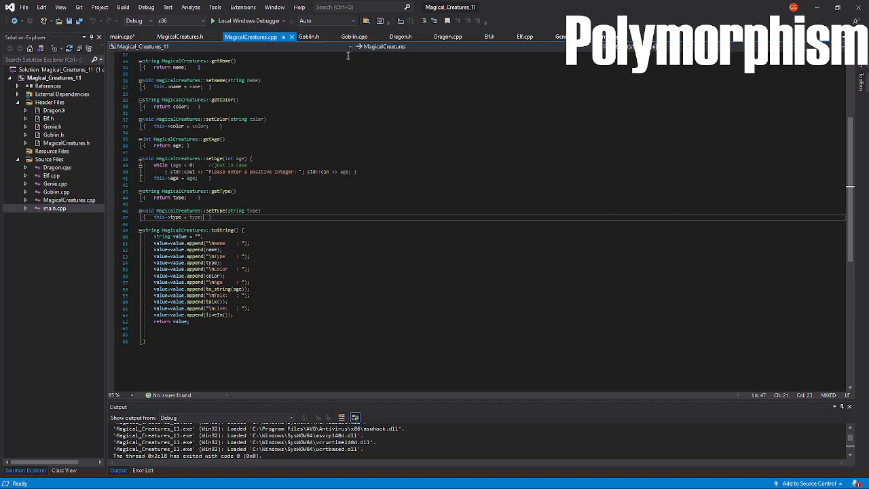
pyautogui.click(448, 37)
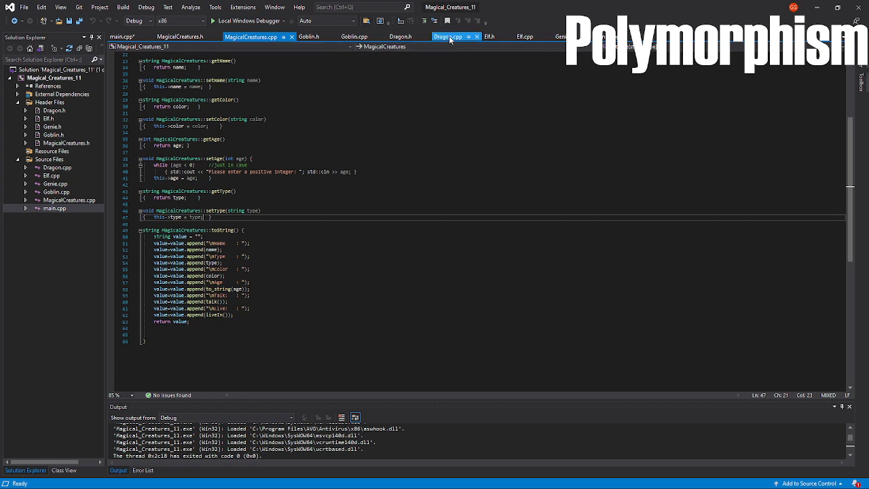
pyautogui.click(448, 36)
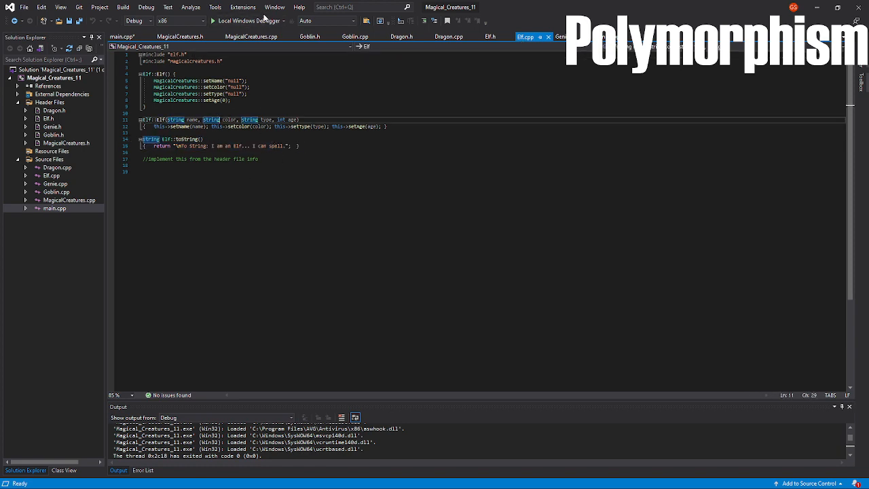
pyautogui.click(121, 36)
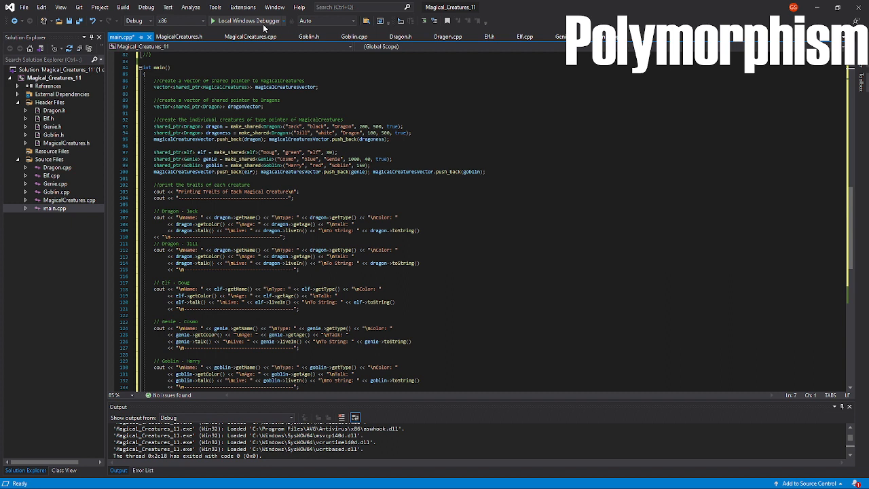
# - Run the demo with Local Windows Debugger and move to the polymorphism summary comments at the end of main
pyautogui.click(213, 21)
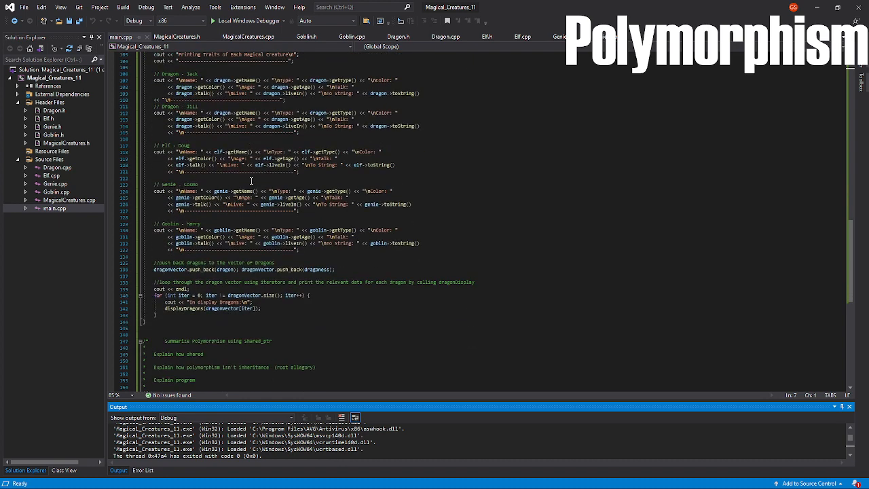
pyautogui.scroll(-3)
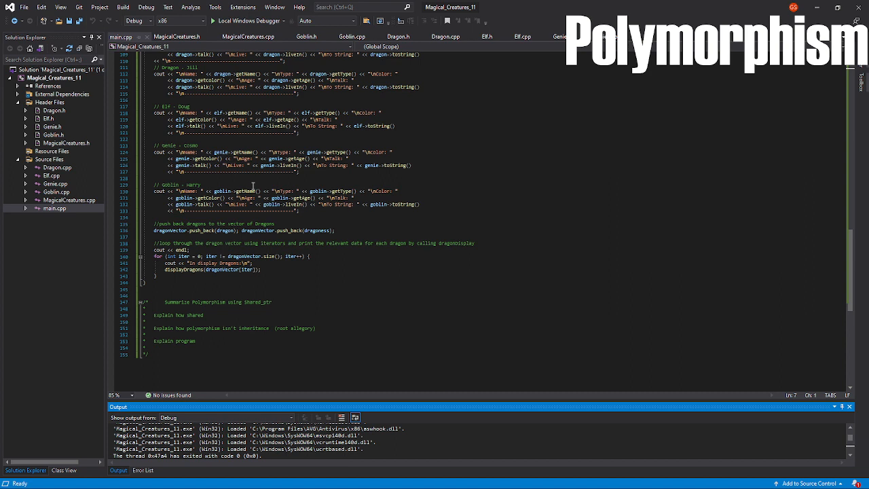